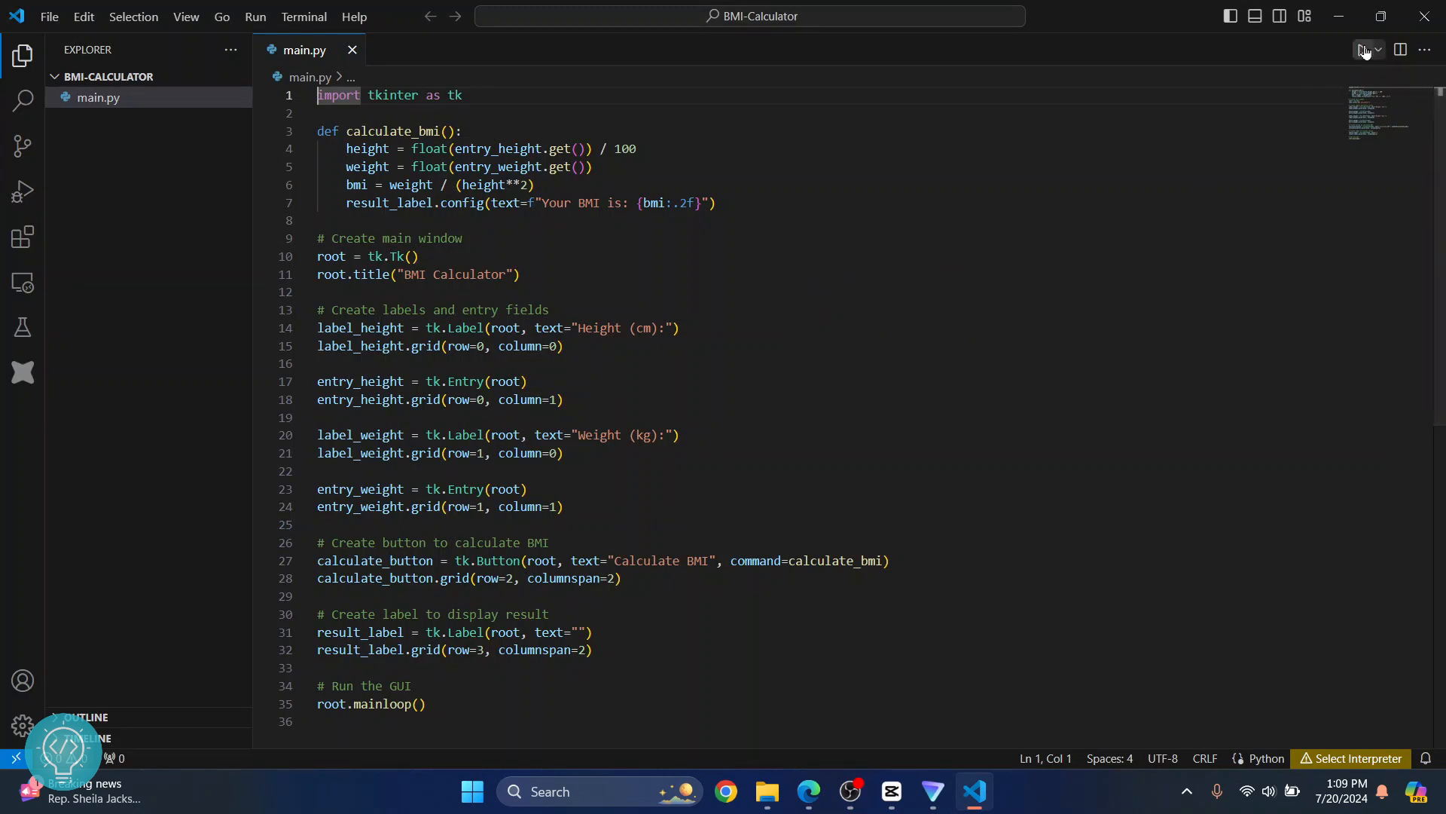
Run main.py; the terminal reports 'python' is not recognized as a command.
{"action": "left_click", "coordinate": [1364, 50]}
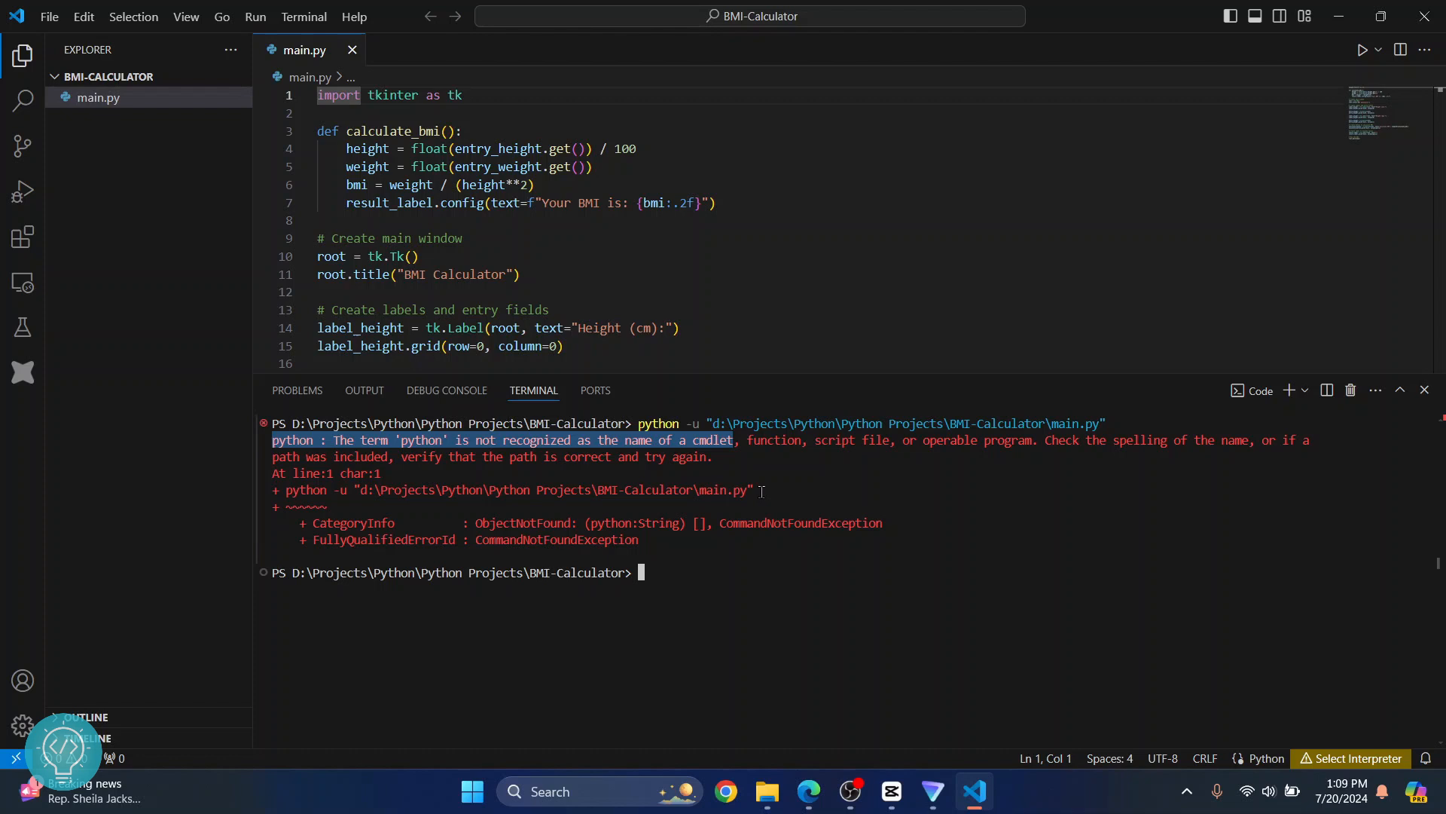
{"action": "mouse_move", "coordinate": [724, 571]}
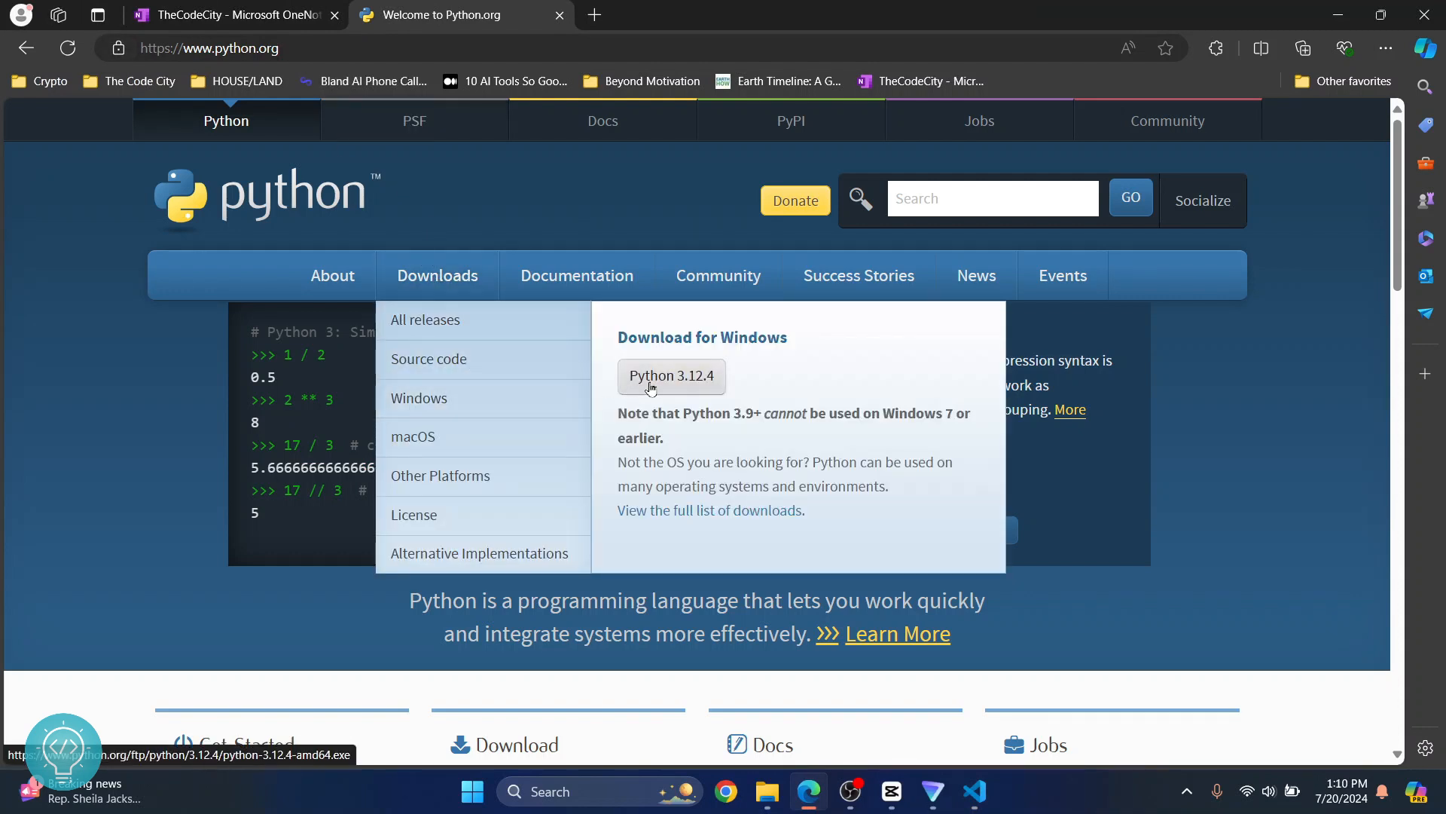
Download the Python 3.12.4 Windows installer from python.org.
{"action": "left_click", "coordinate": [671, 377]}
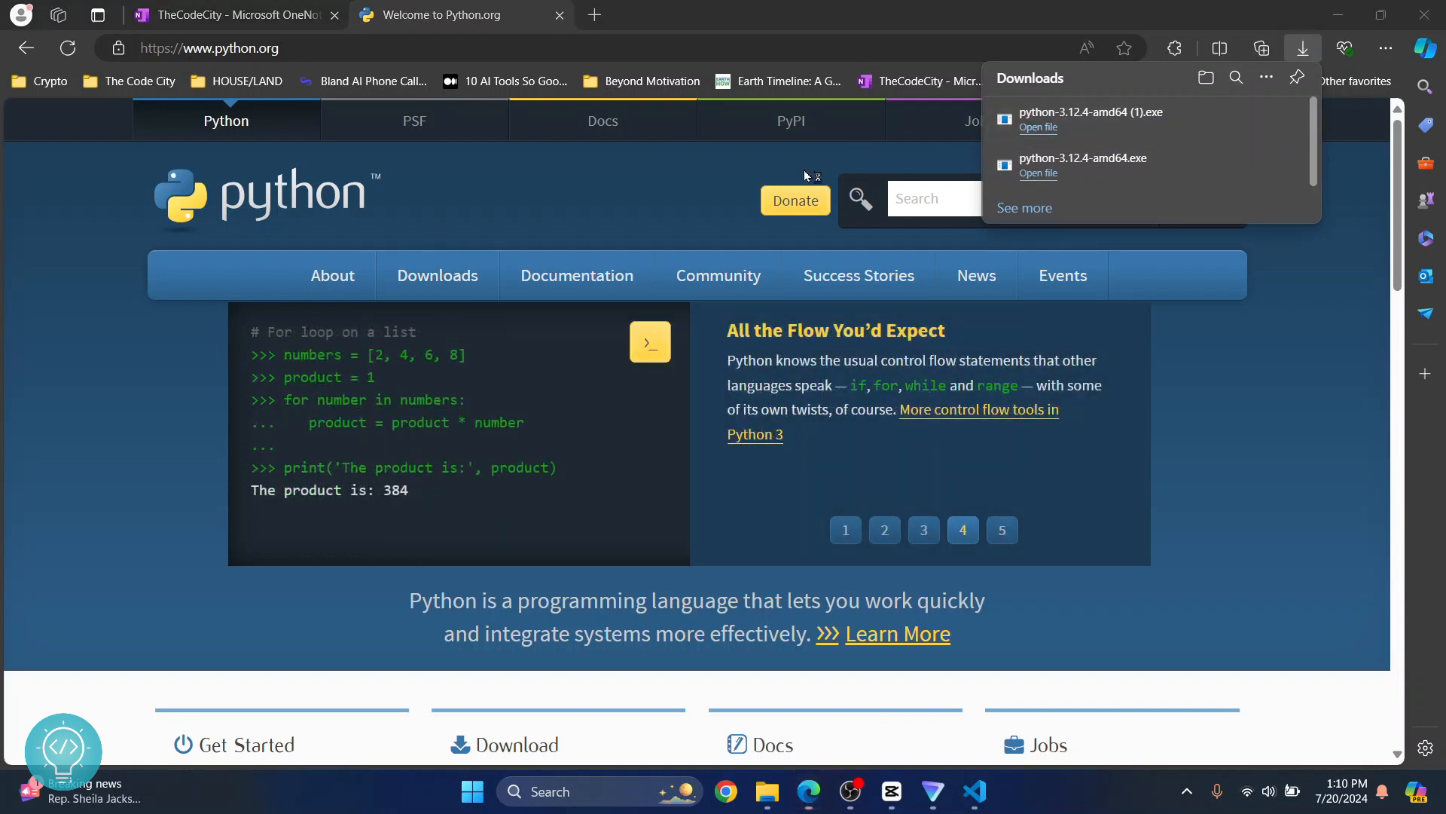
Launch the downloaded installer and install Python 3.12.4 with python.exe added to PATH.
{"action": "left_click", "coordinate": [1039, 127]}
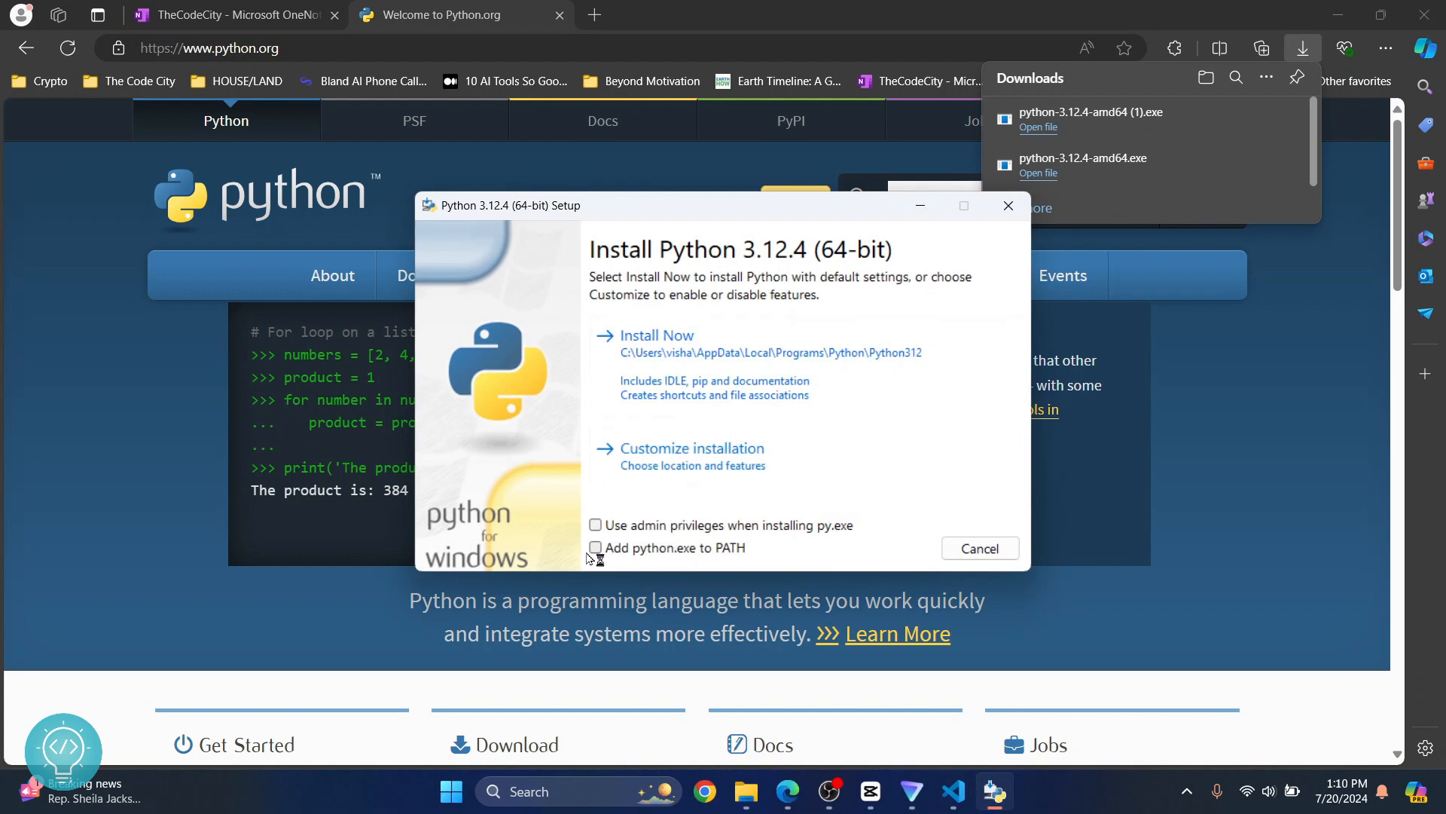
{"action": "left_click", "coordinate": [596, 547]}
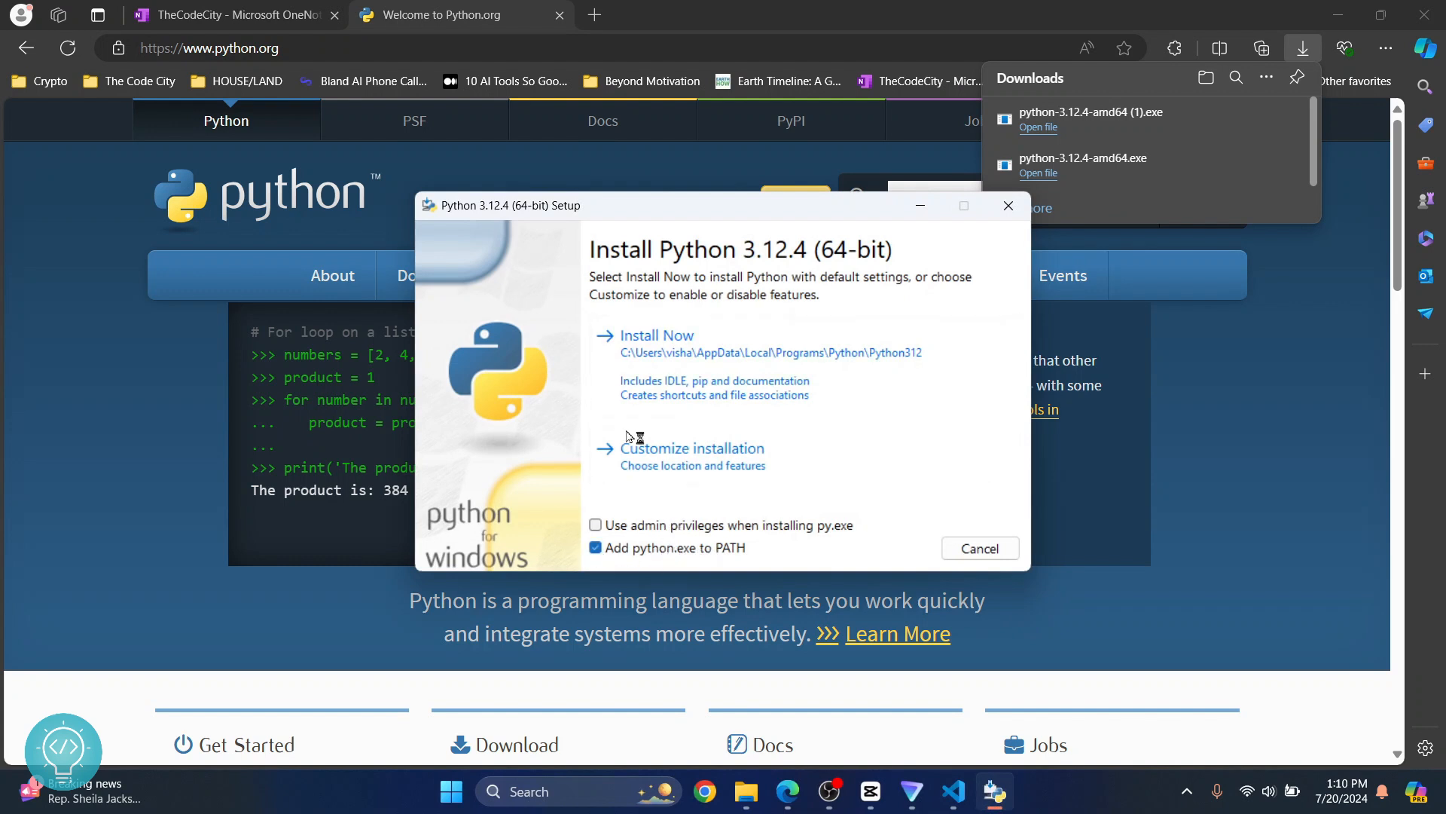
{"action": "left_click", "coordinate": [657, 335]}
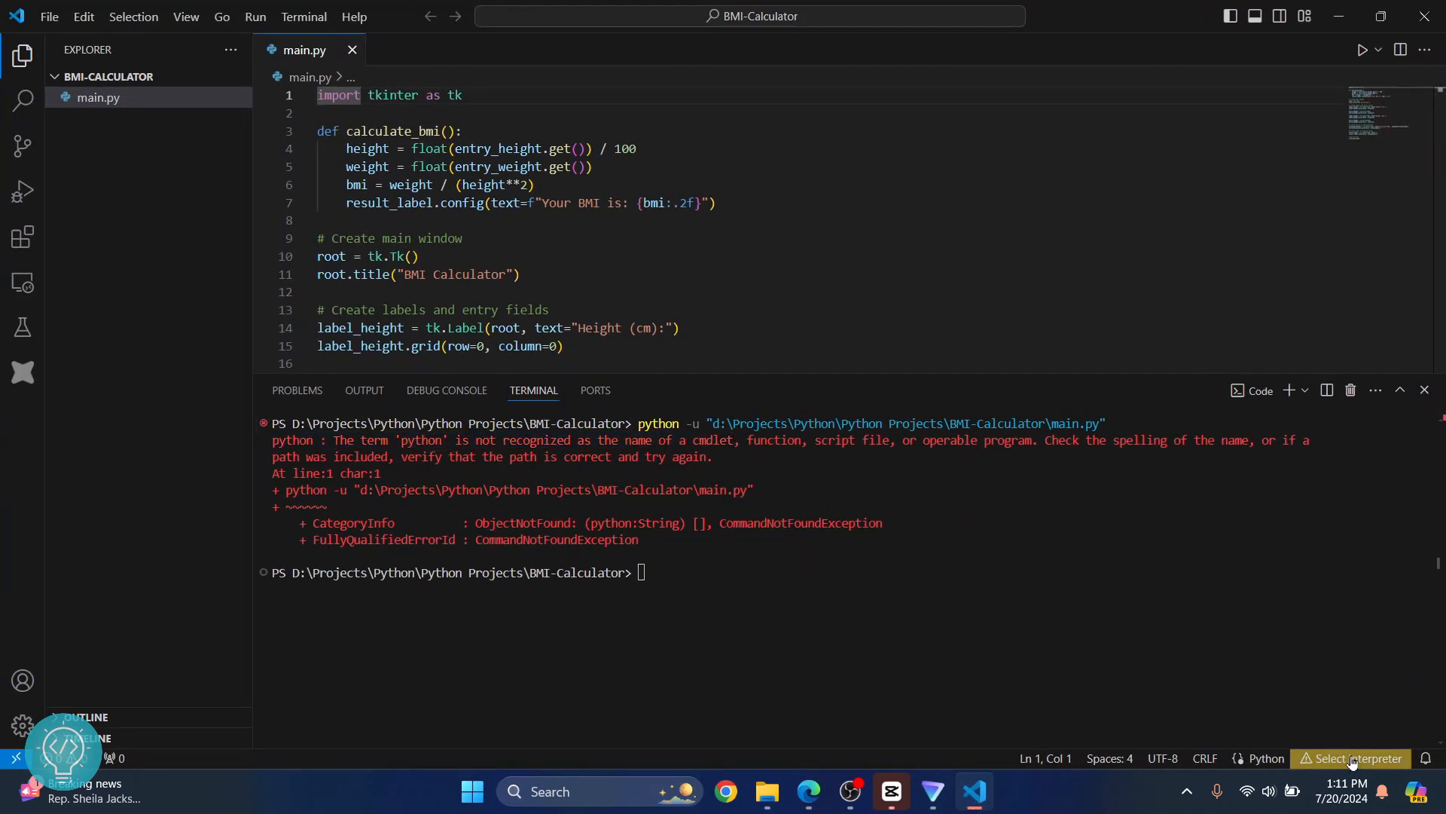
Start interpreter selection from the status bar and choose to browse for an interpreter path.
{"action": "left_click", "coordinate": [1353, 757]}
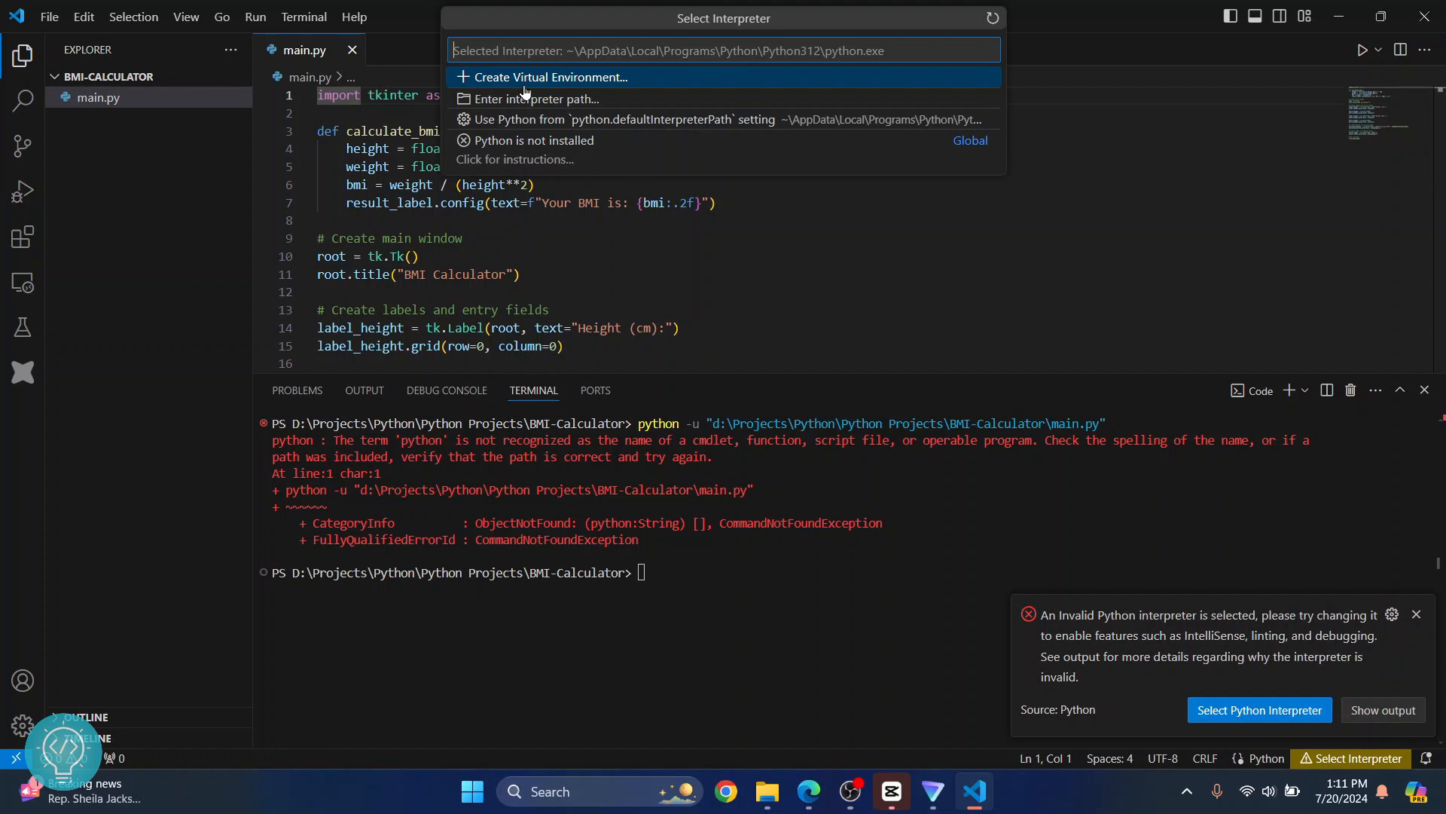
{"action": "mouse_move", "coordinate": [534, 99]}
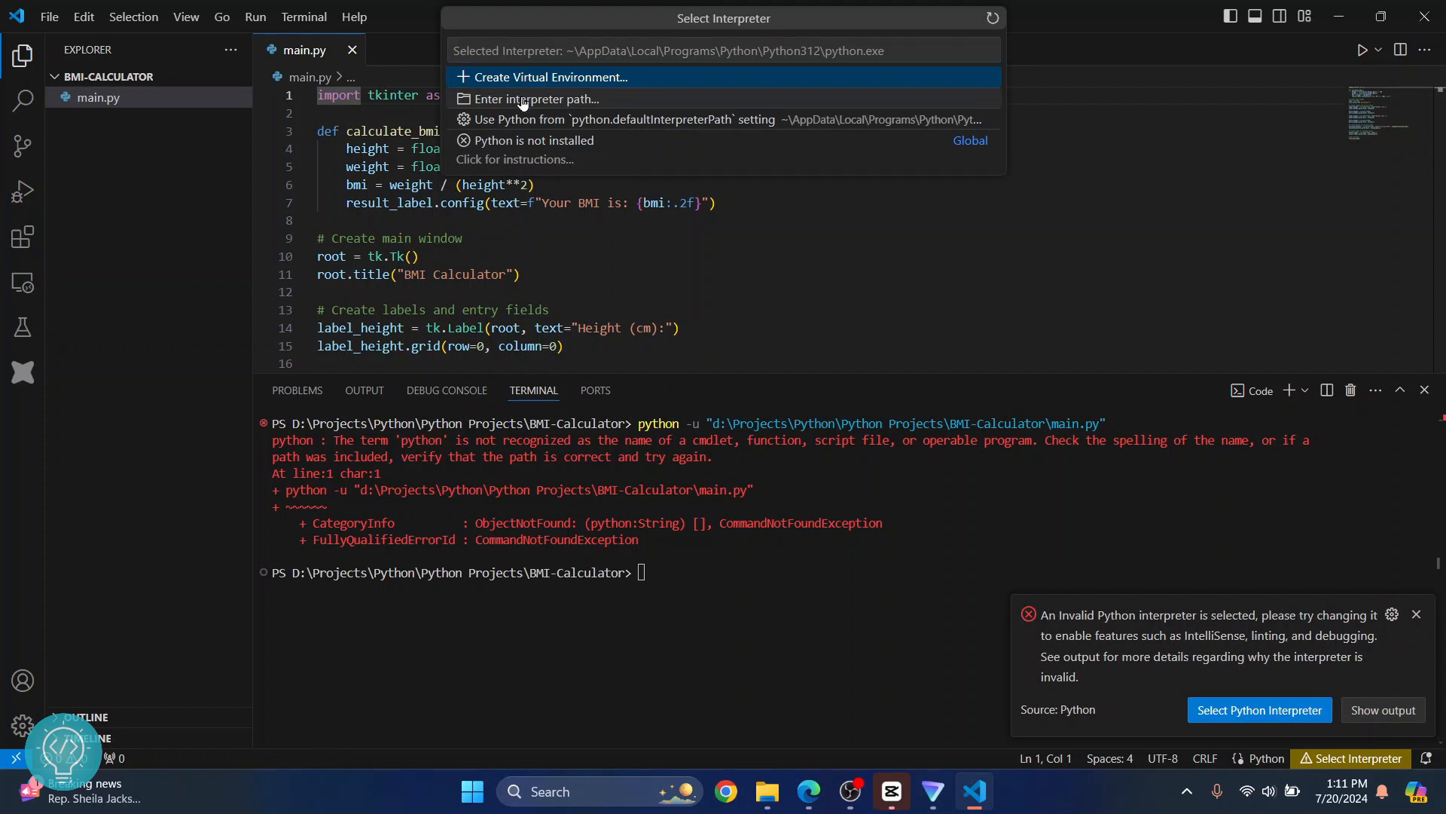
{"action": "left_click", "coordinate": [530, 98]}
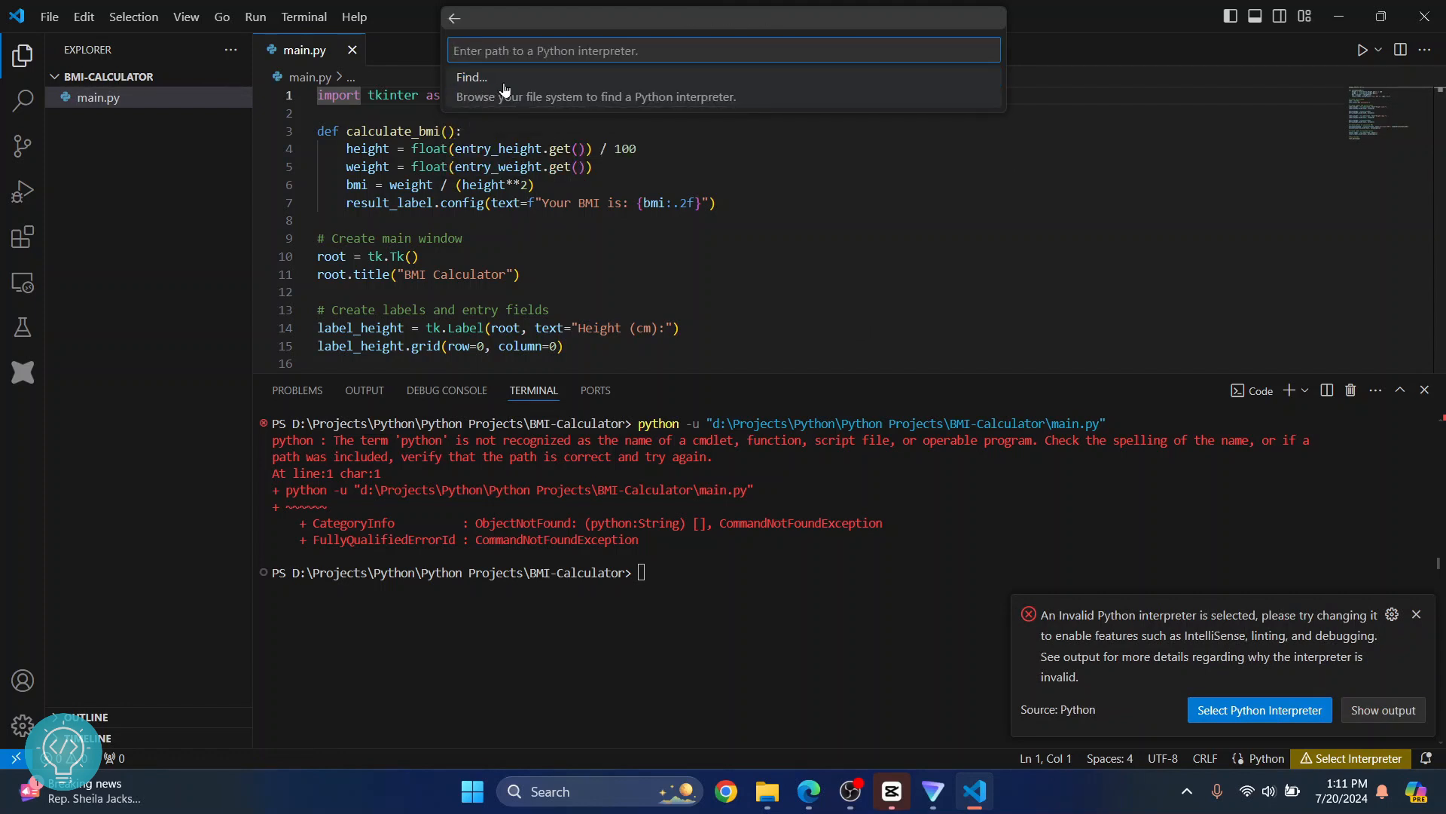
{"action": "left_click", "coordinate": [595, 96]}
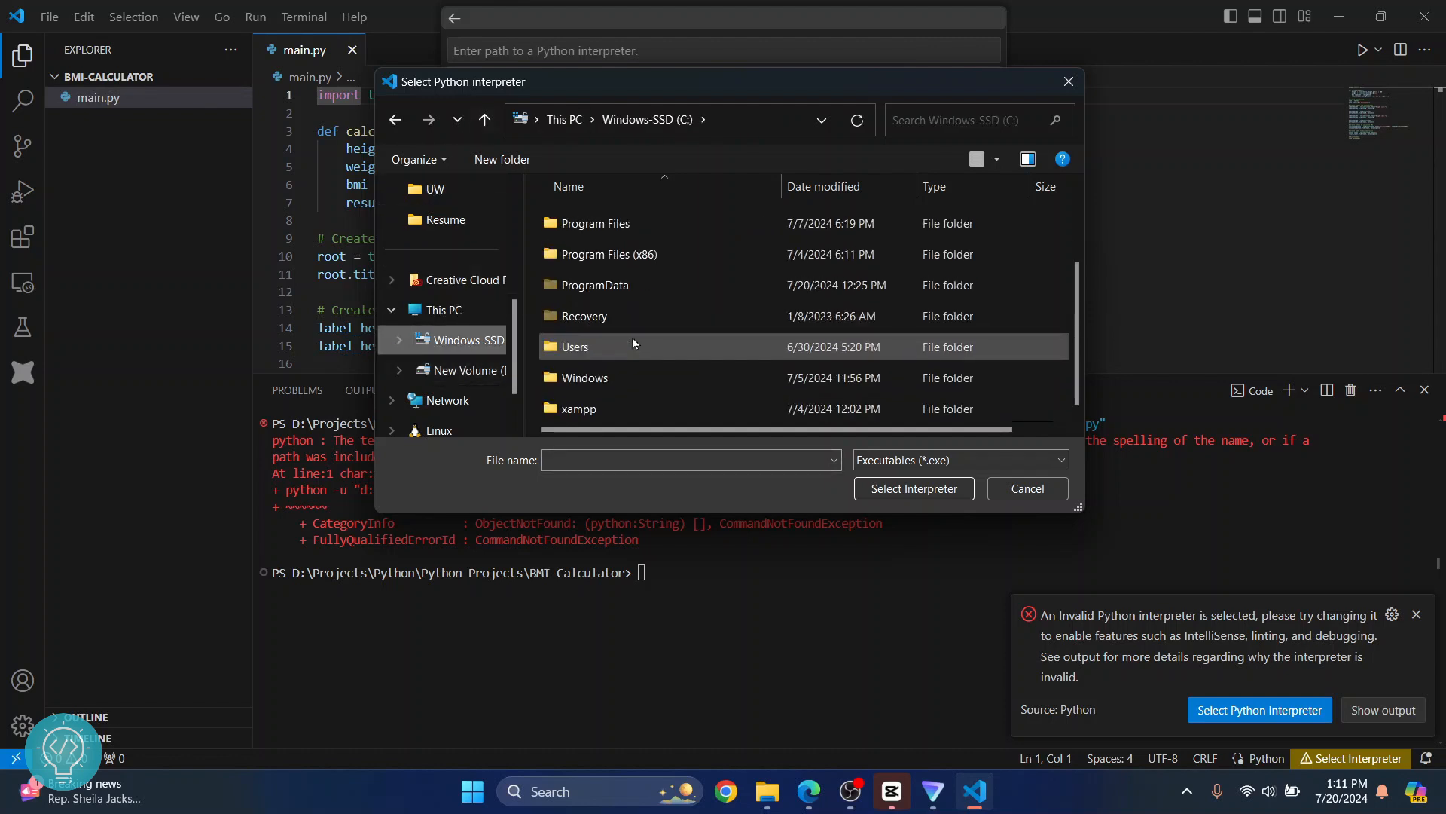
Browse from C:\Users through the personal user folder into AppData\Local.
{"action": "left_click", "coordinate": [606, 254]}
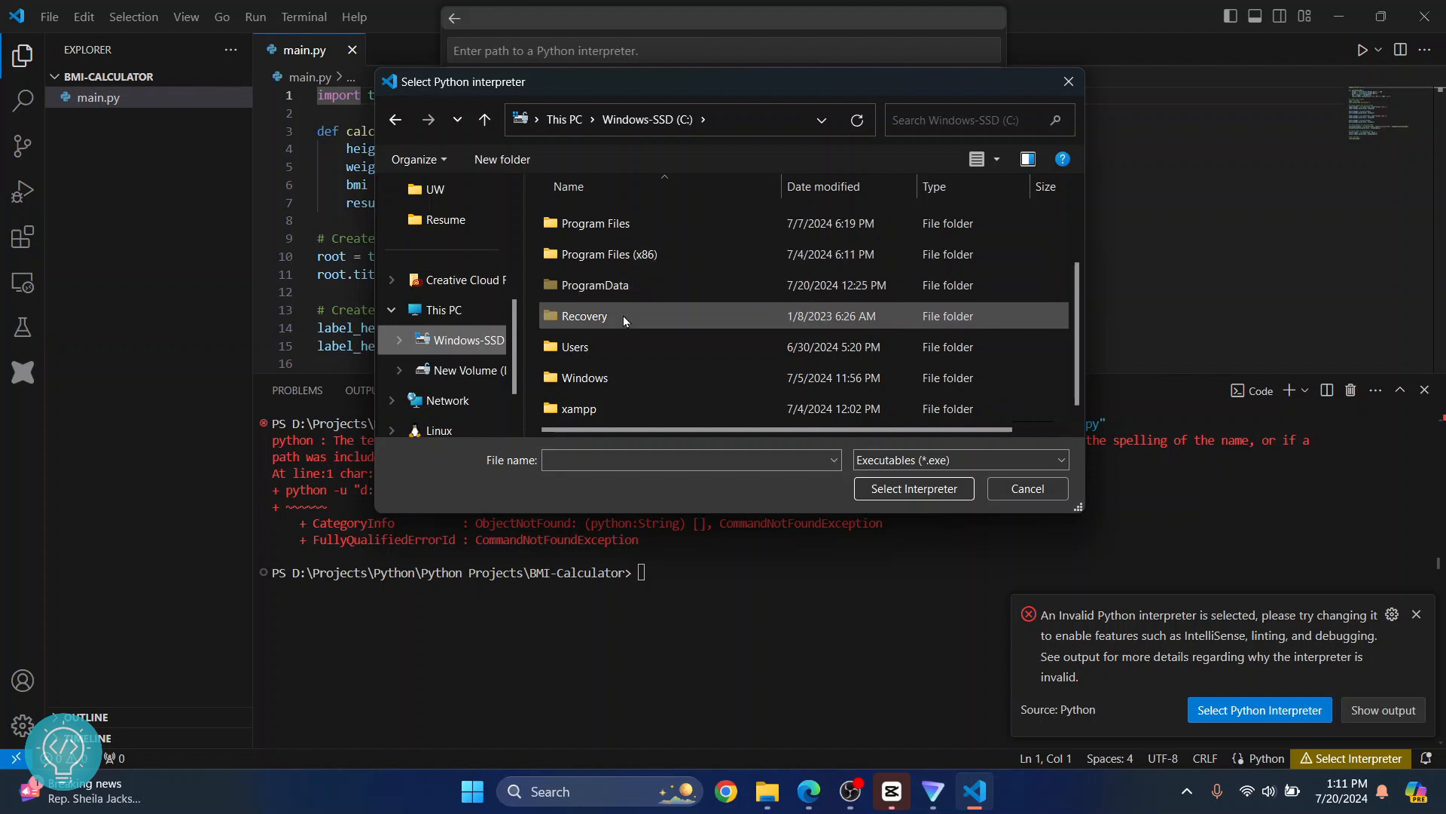
{"action": "mouse_move", "coordinate": [644, 346]}
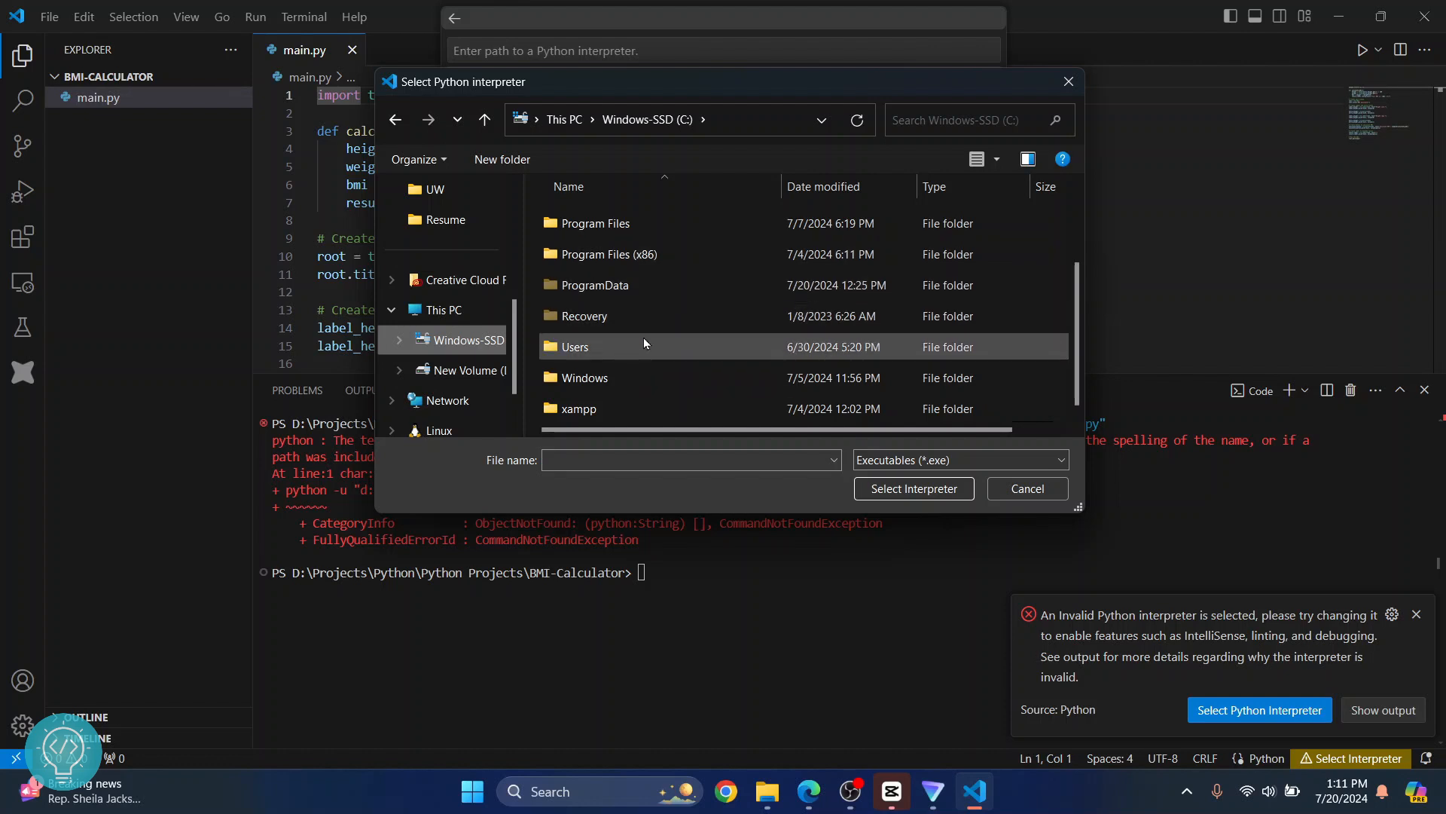
{"action": "double_click", "coordinate": [576, 346]}
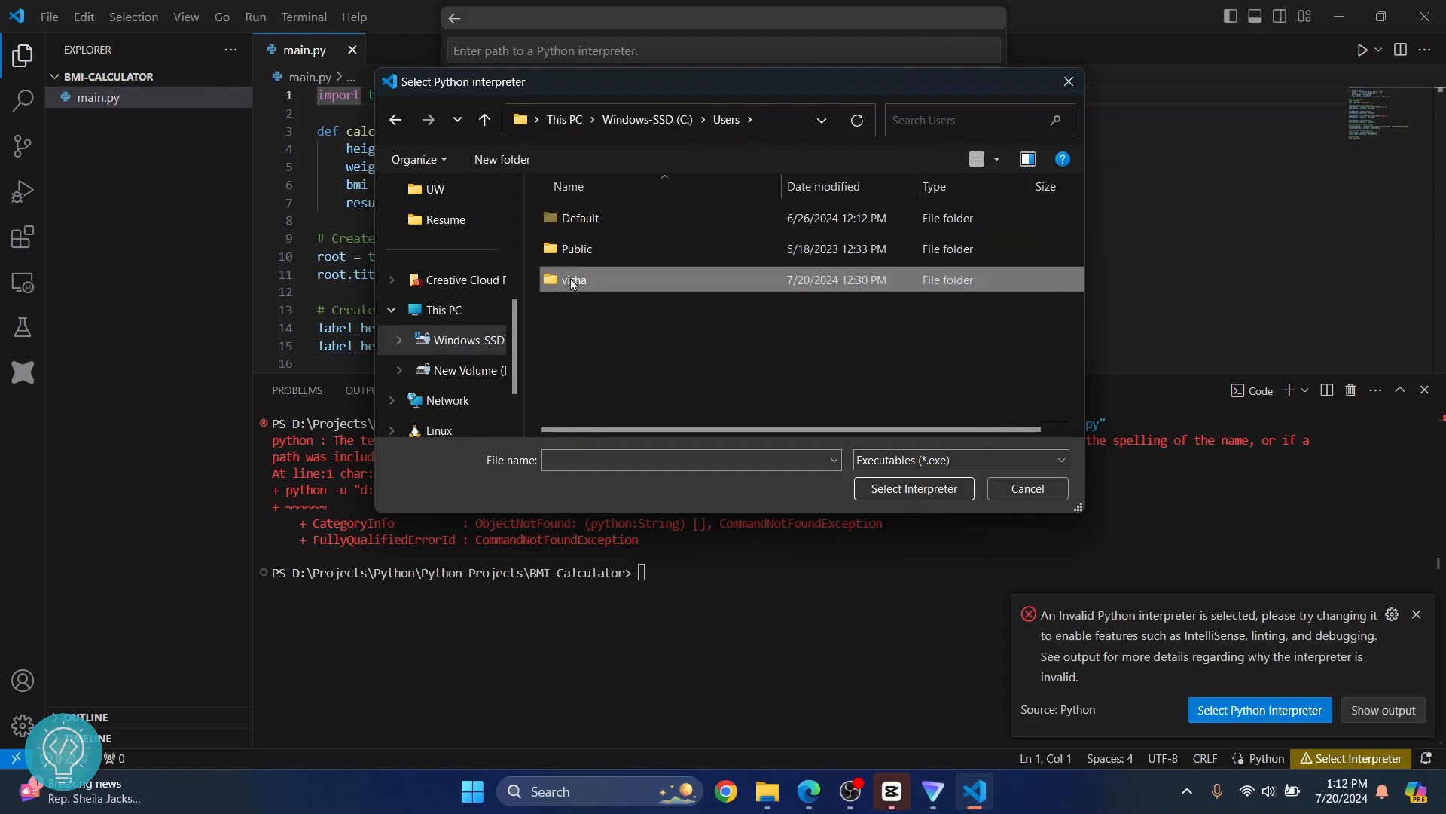
{"action": "double_click", "coordinate": [573, 279]}
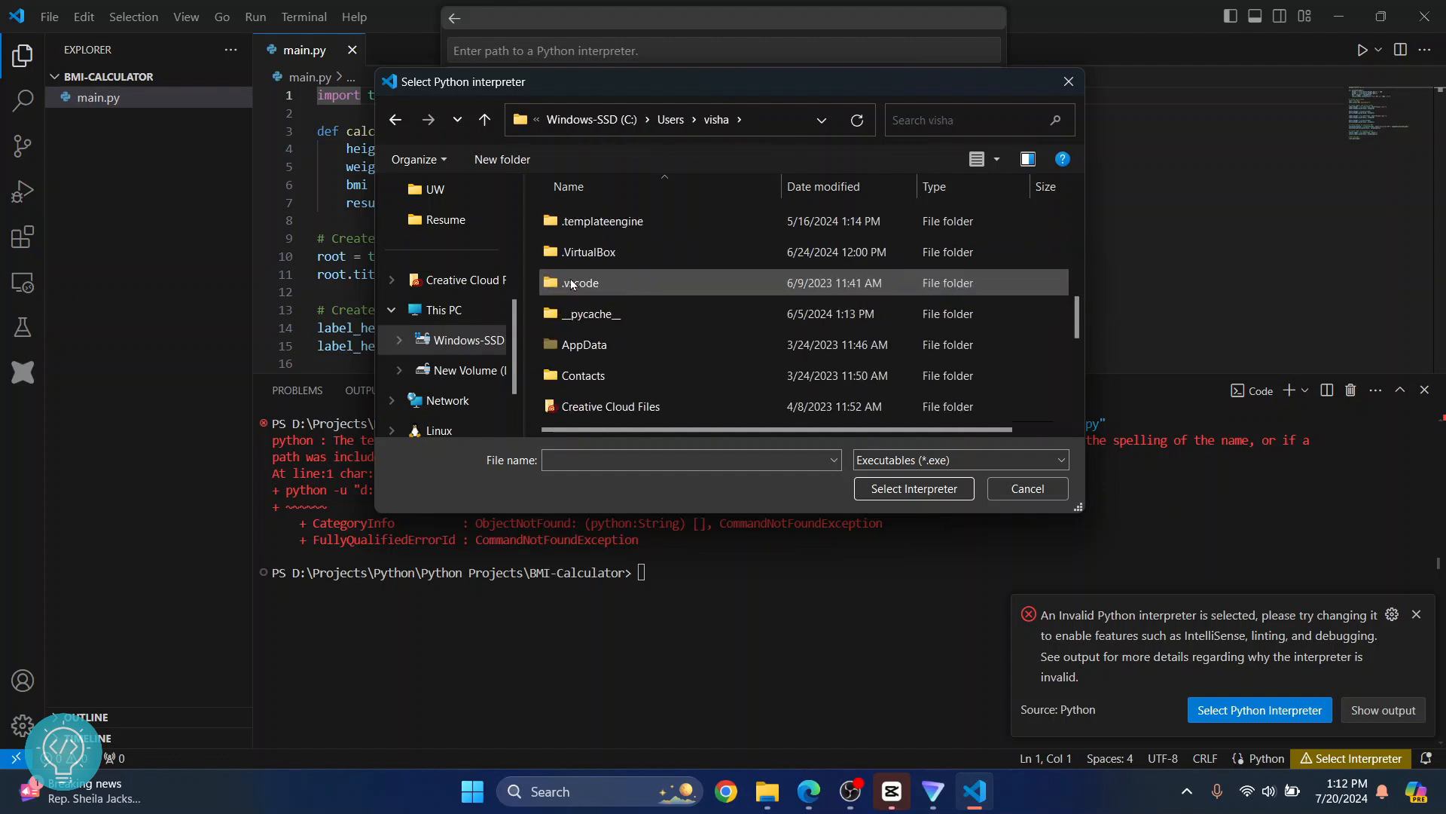
{"action": "scroll", "scroll_direction": "down", "scroll_amount": 3}
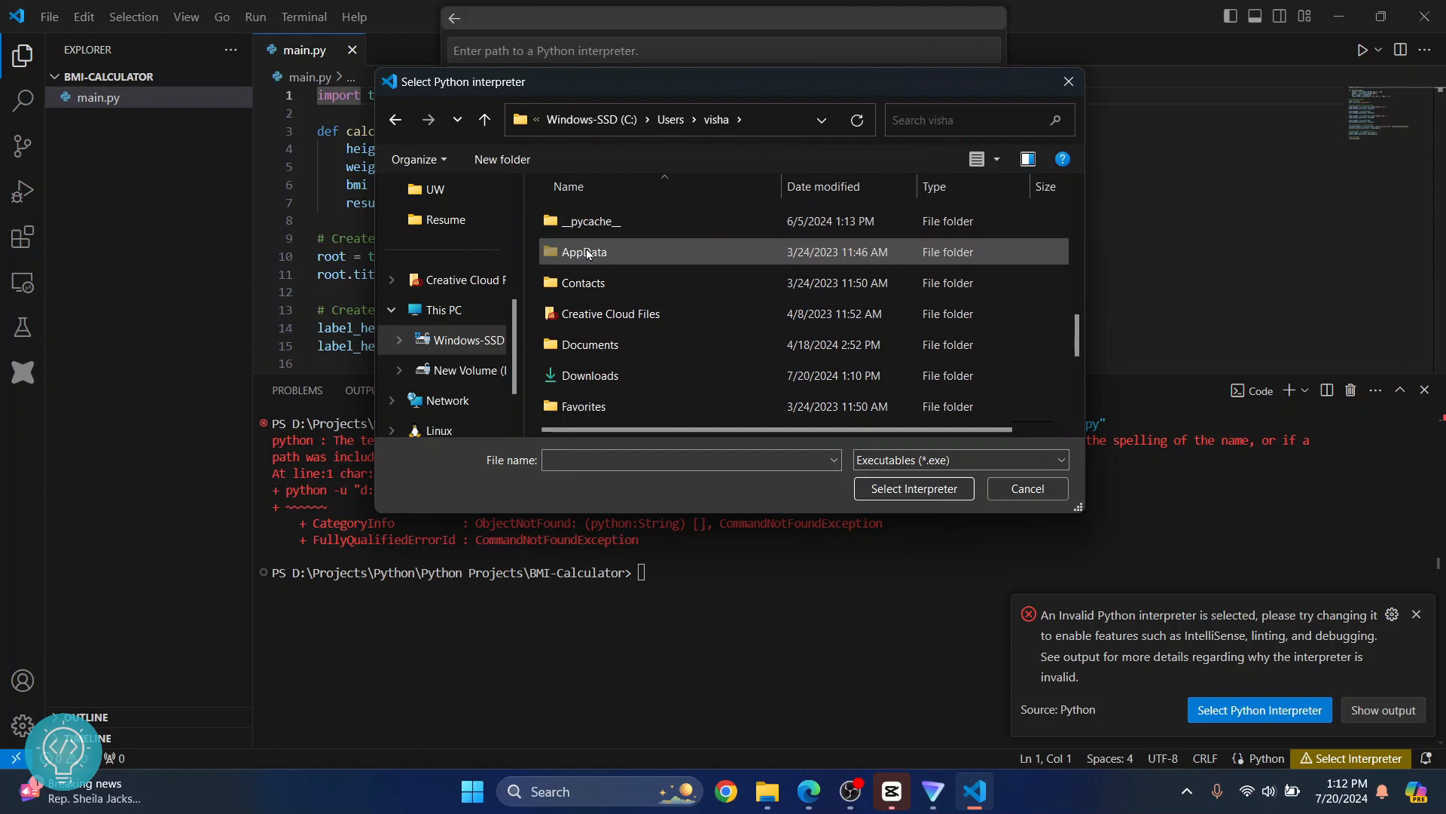
{"action": "double_click", "coordinate": [584, 251]}
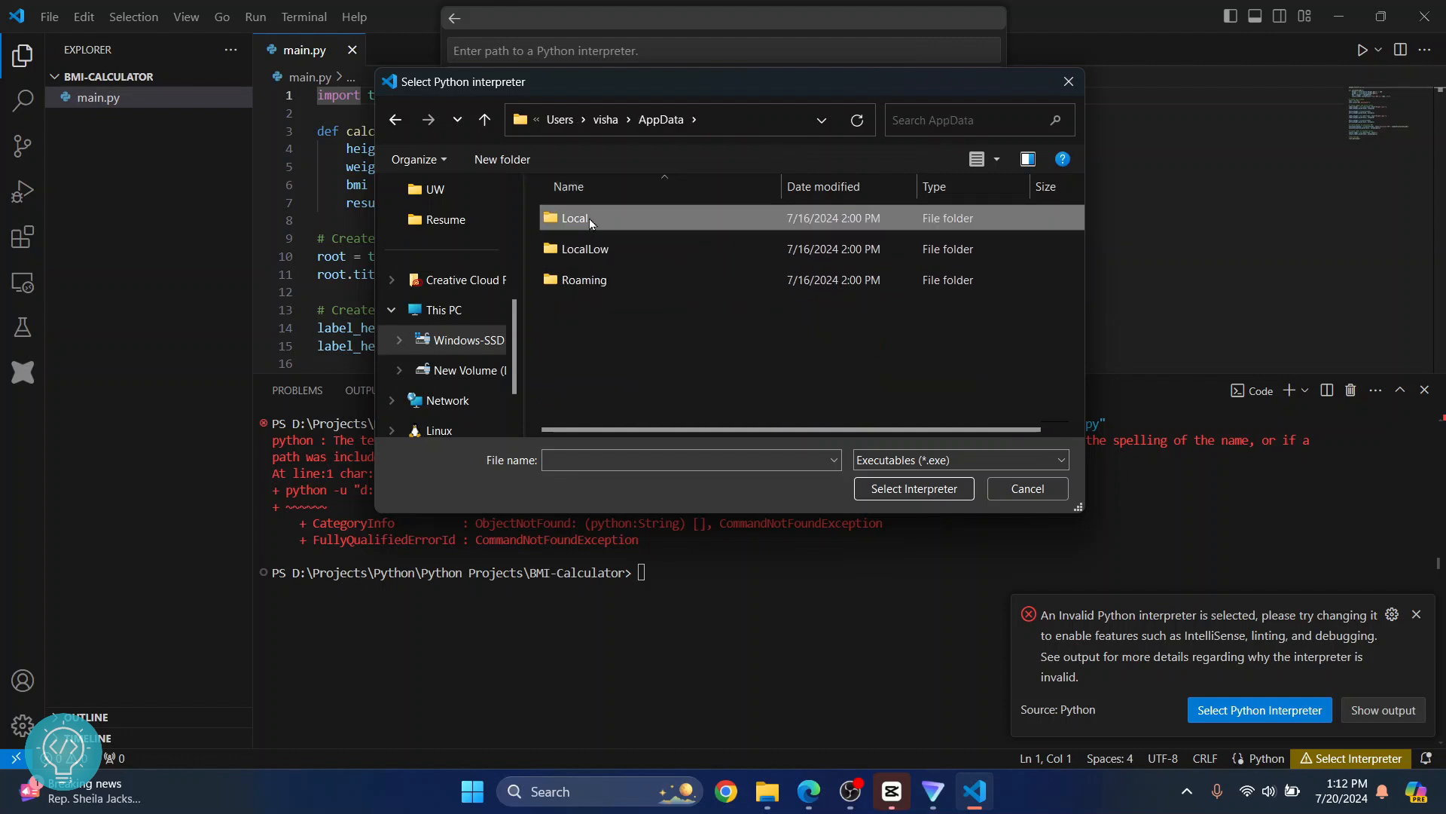
{"action": "double_click", "coordinate": [575, 218]}
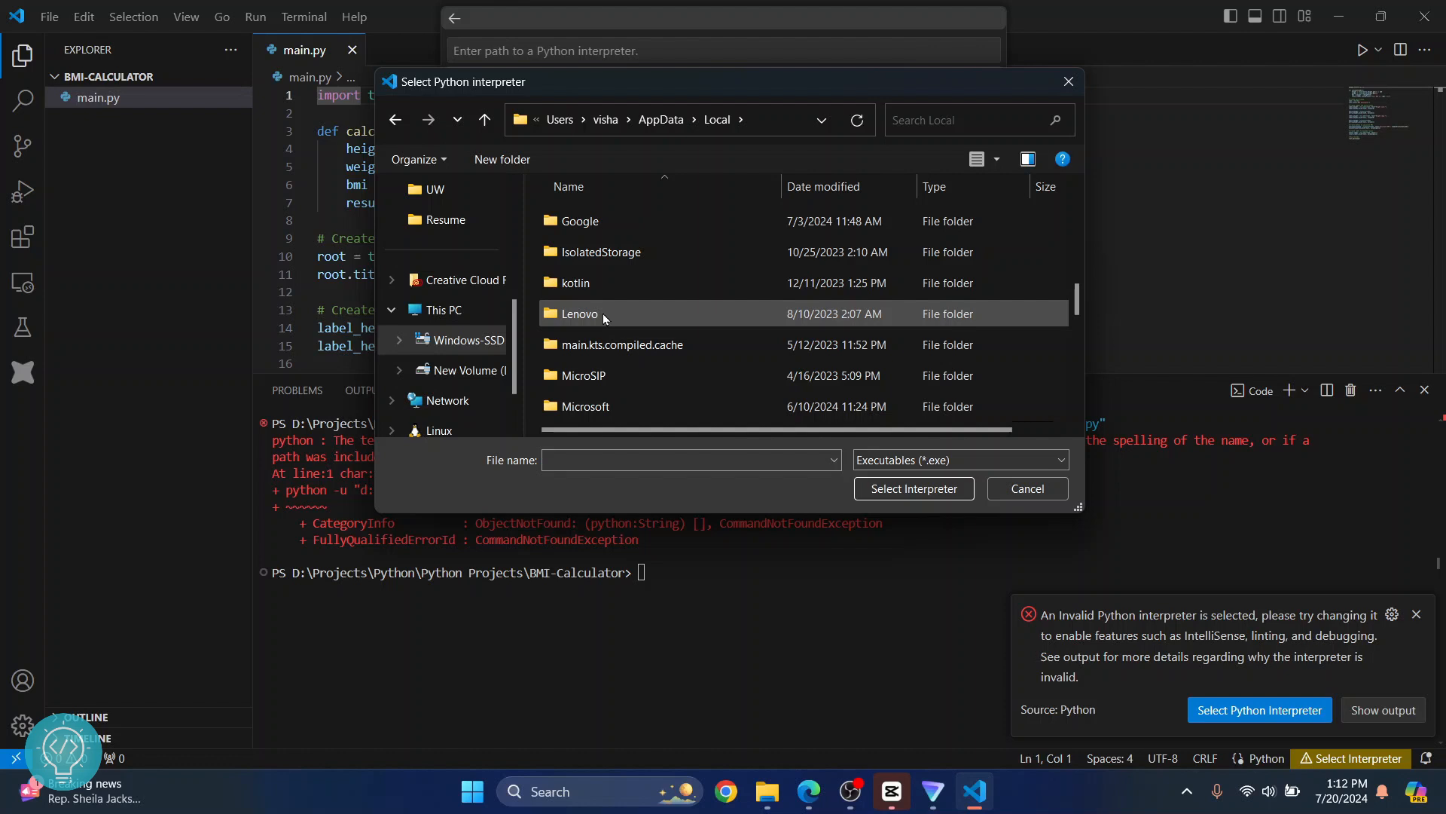
{"action": "scroll", "scroll_direction": "down", "scroll_amount": 3}
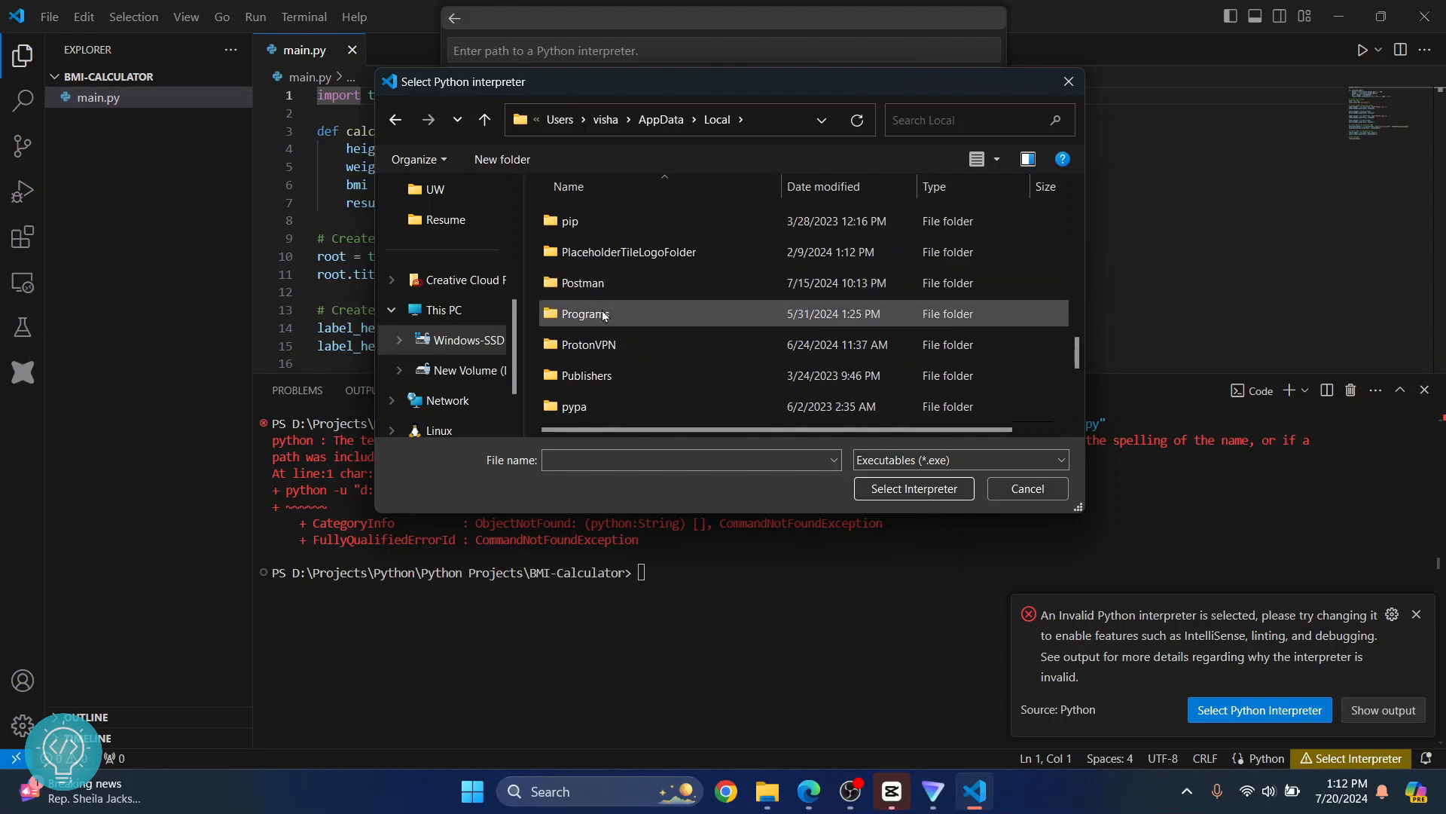
Select python.exe in Programs\Python\Python312 as the project interpreter (3.12.4 64-bit).
{"action": "double_click", "coordinate": [584, 313]}
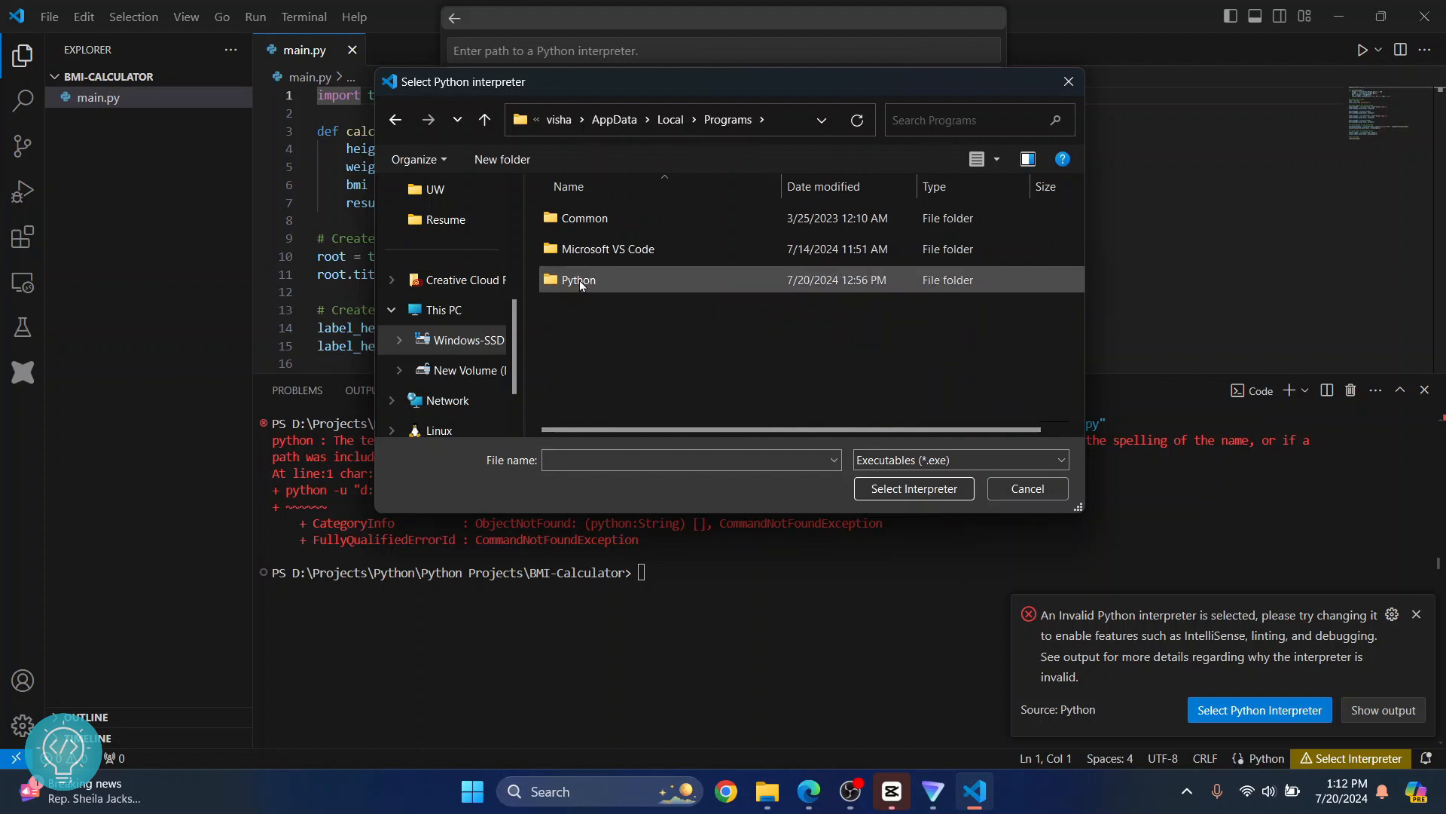
{"action": "double_click", "coordinate": [579, 280]}
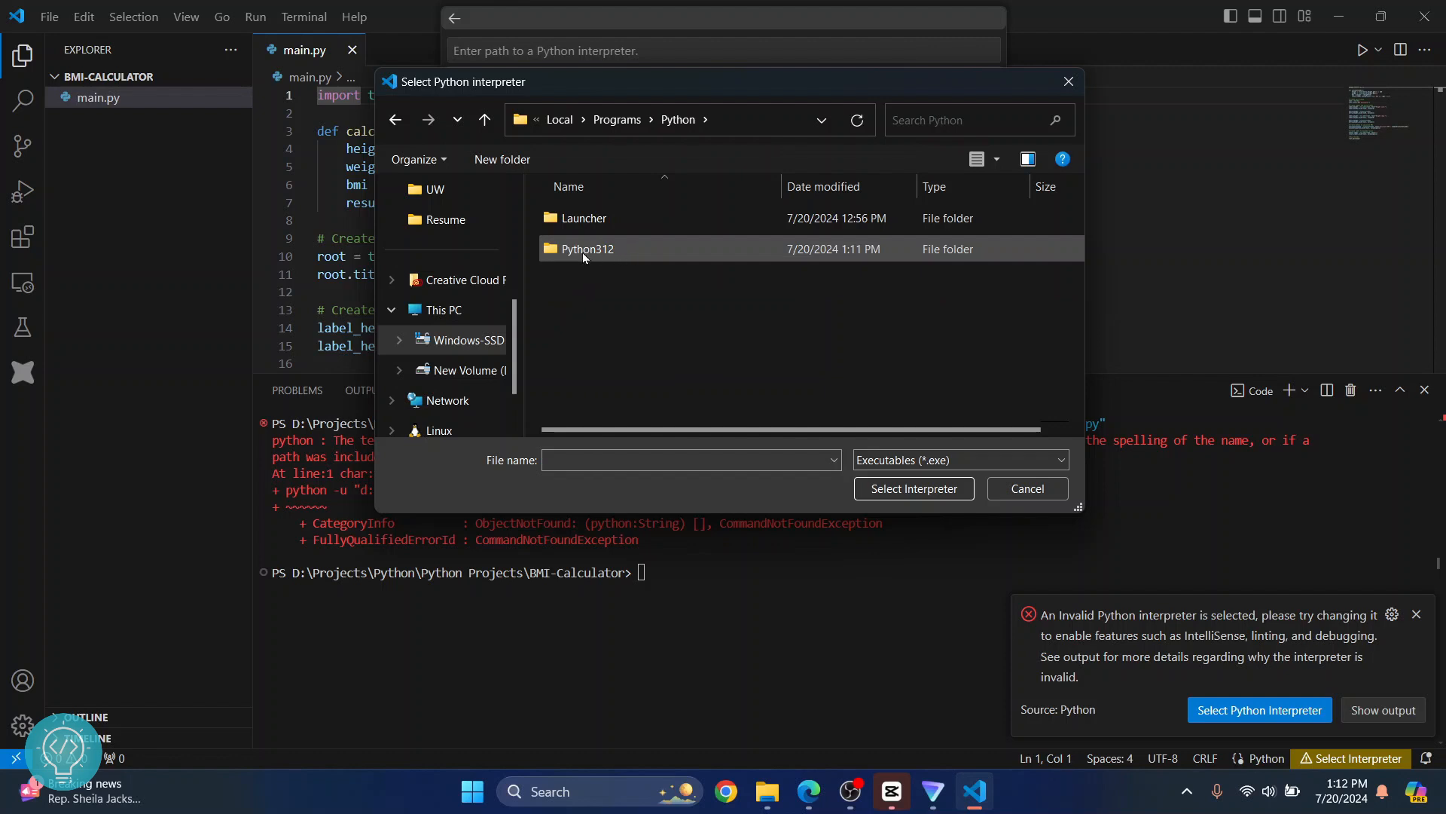
{"action": "double_click", "coordinate": [588, 248]}
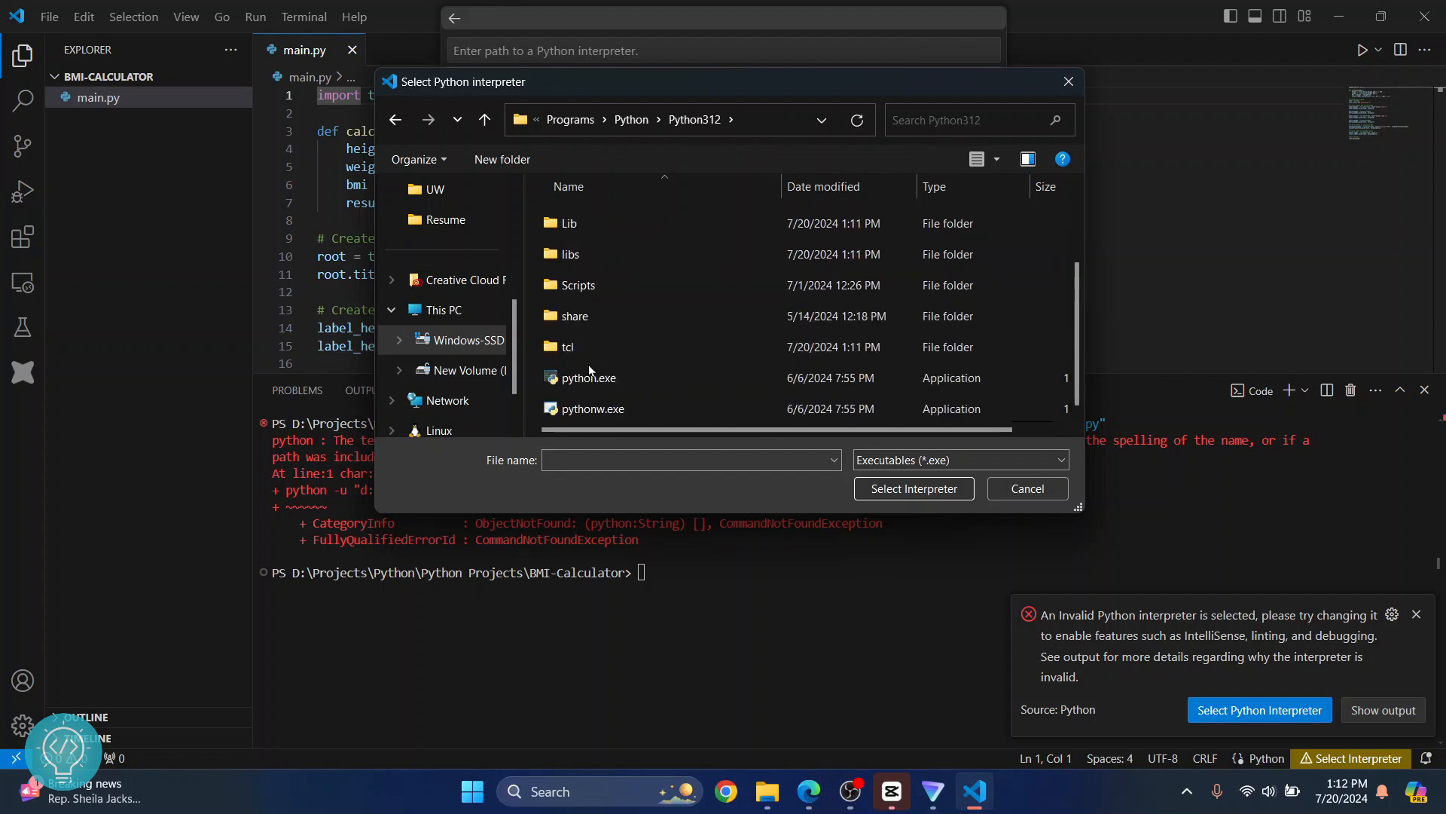
{"action": "left_click", "coordinate": [587, 377]}
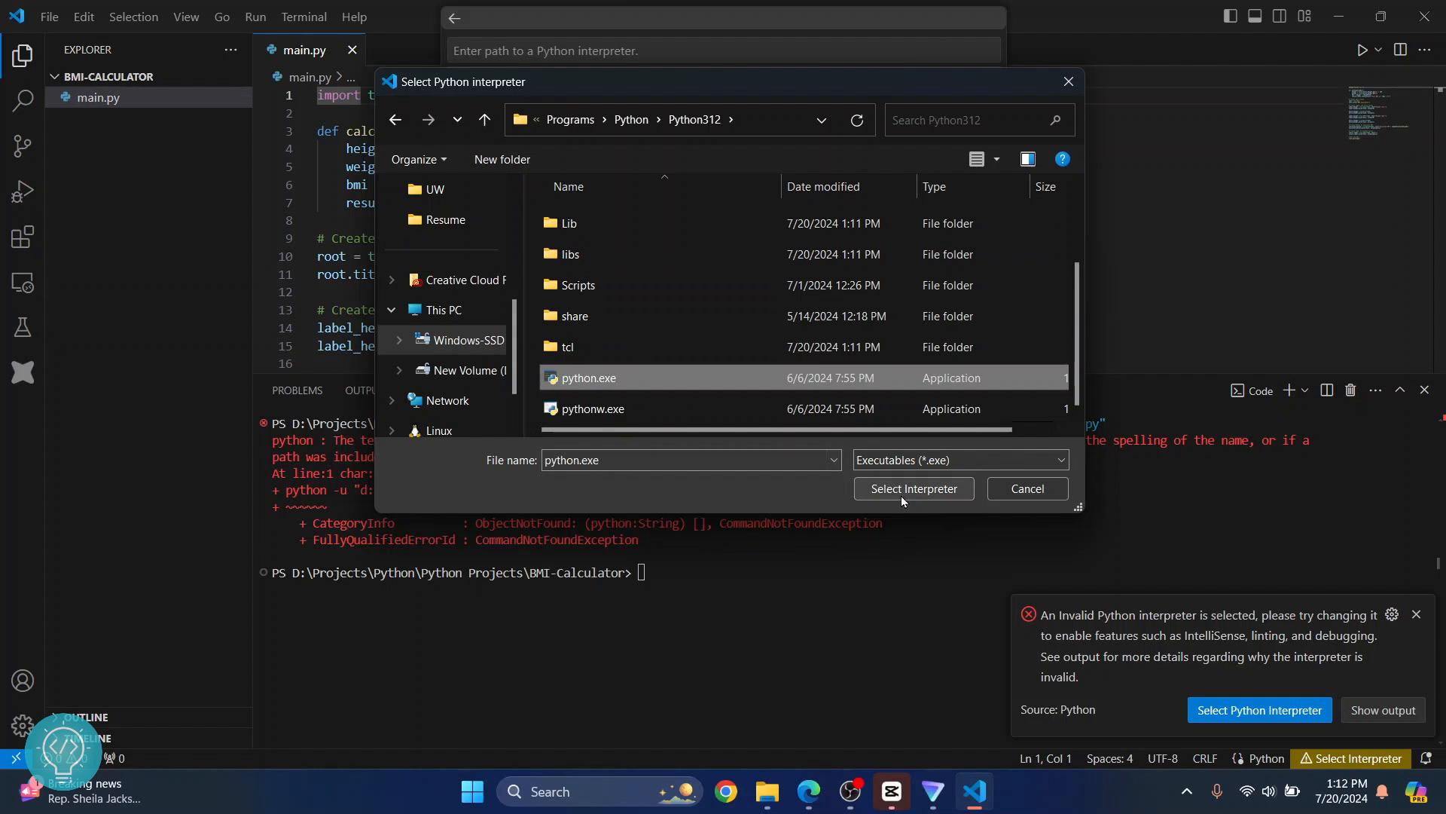
{"action": "left_click", "coordinate": [912, 488]}
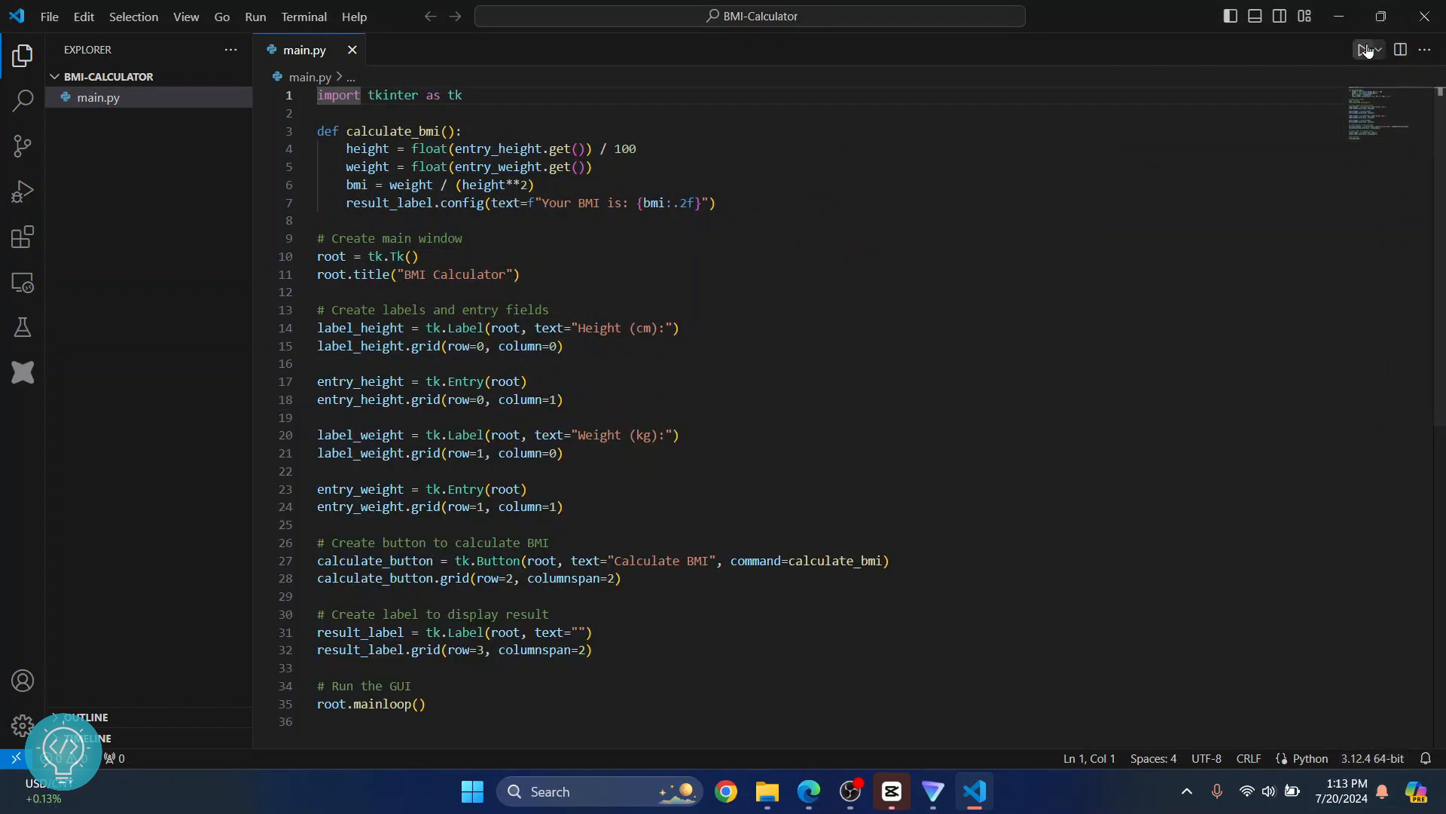
Run main.py so the BMI Calculator window opens, moved toward the centre of the screen.
{"action": "left_click", "coordinate": [1363, 50]}
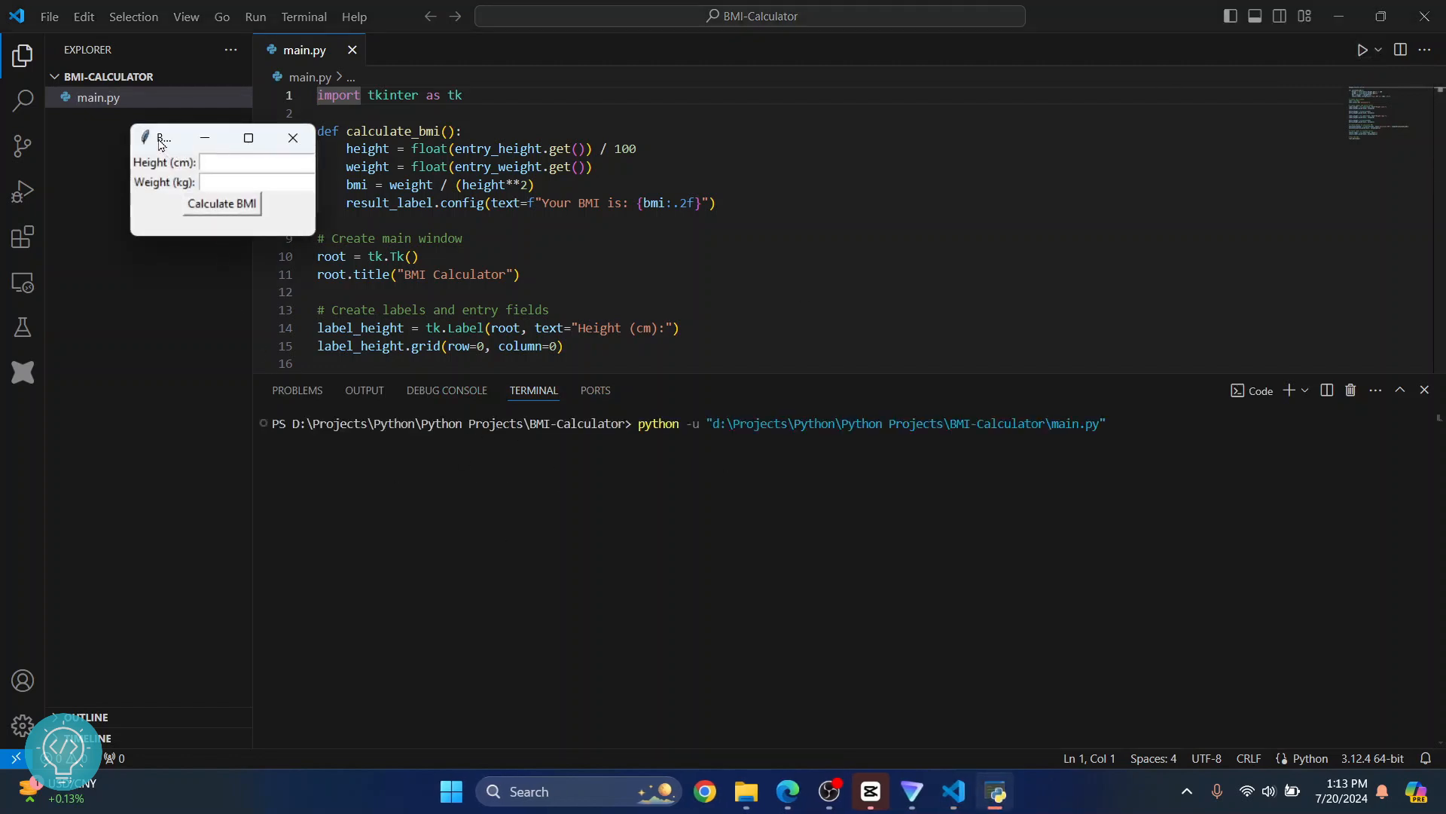
{"action": "left_click_drag", "start_coordinate": [165, 137], "coordinate": [568, 242]}
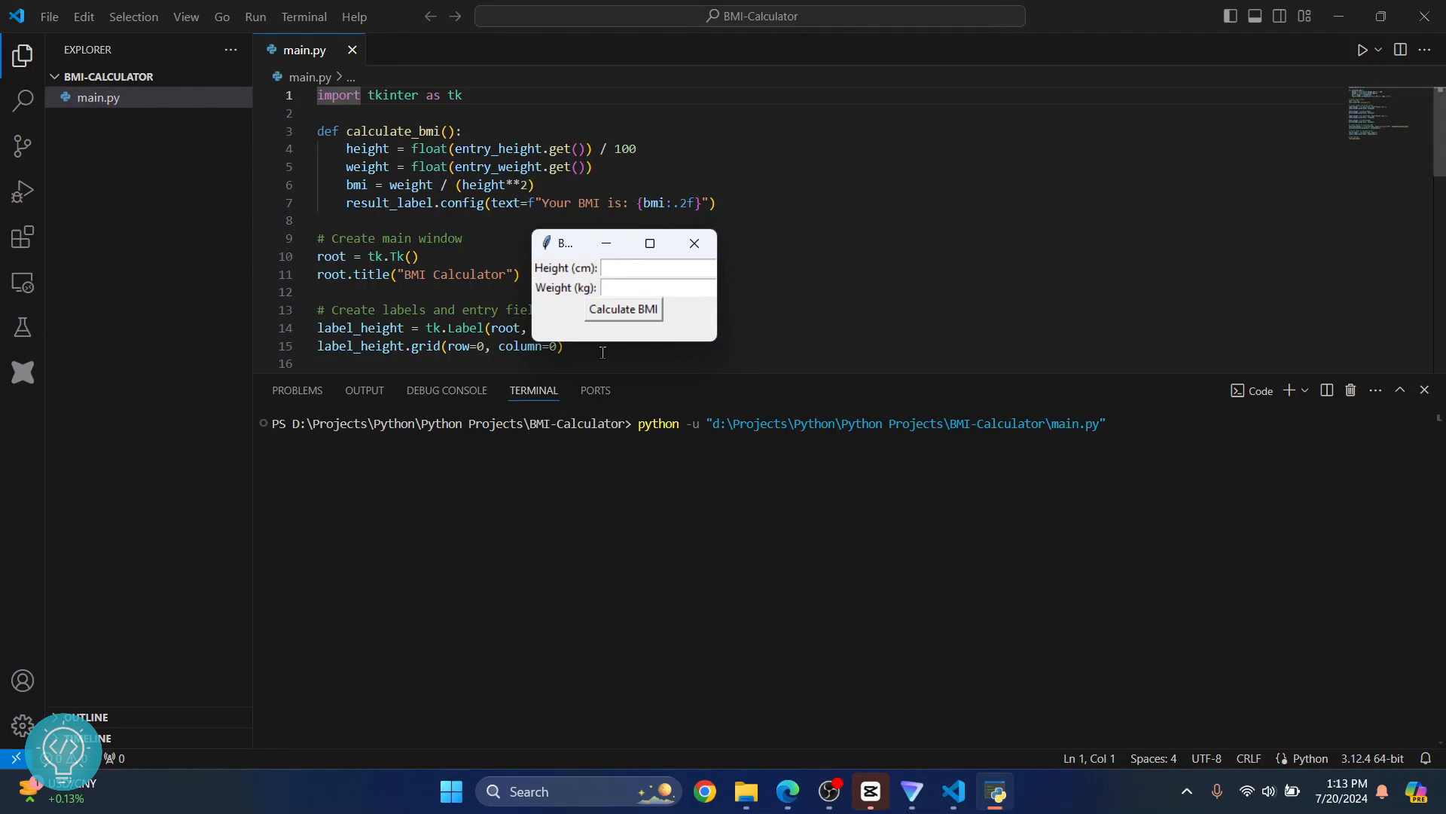